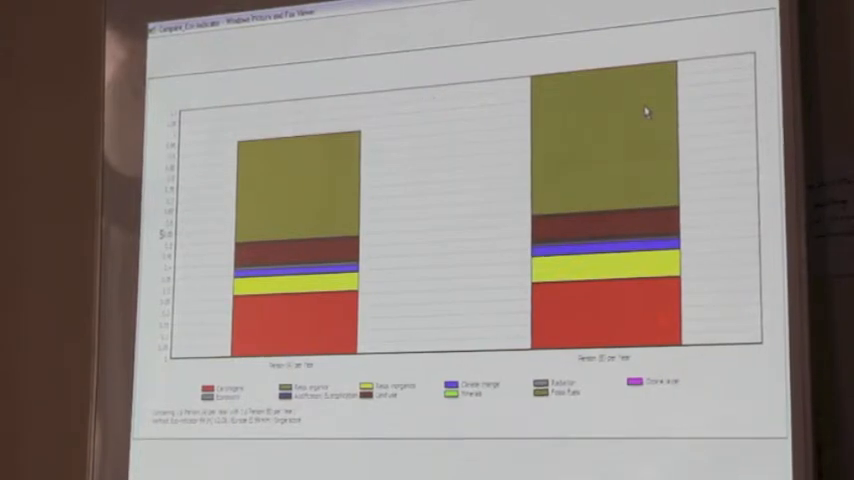
{"action": "mouse_move", "coordinate": [520, 205]}
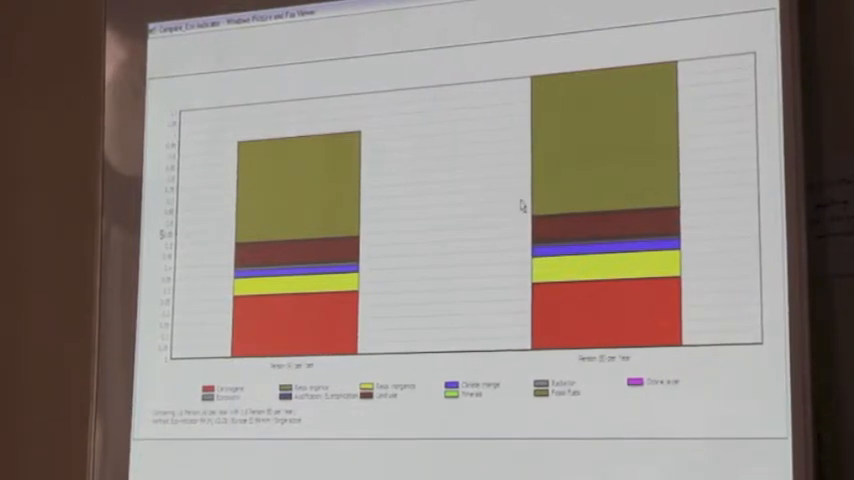